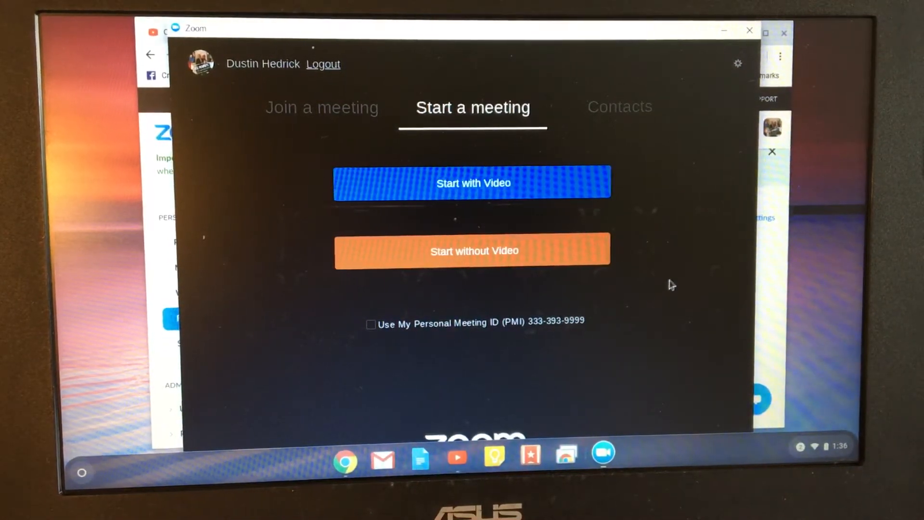
pyautogui.moveTo(641, 261)
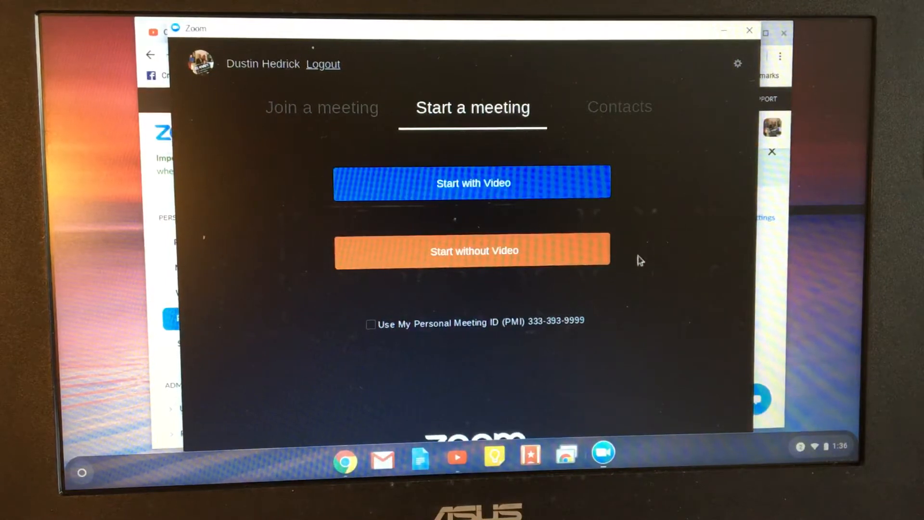
pyautogui.moveTo(644, 291)
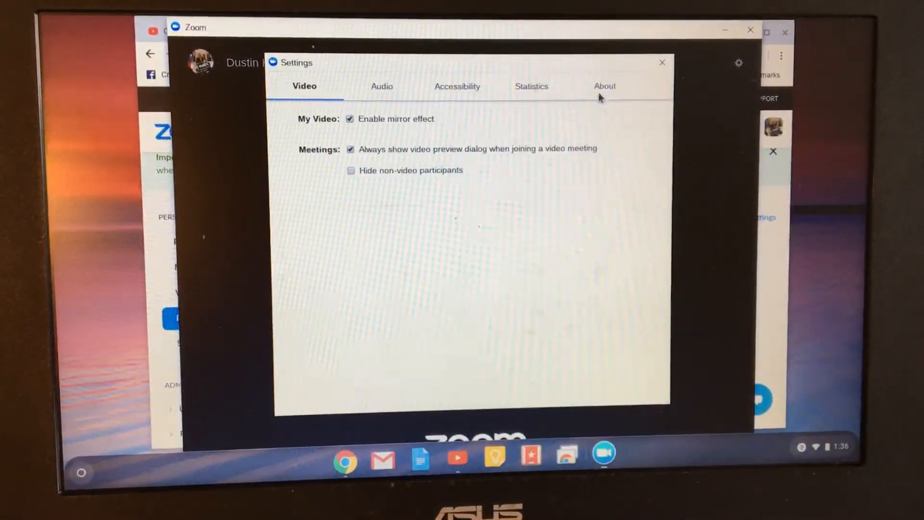
# Step: View the Accessibility settings, then start a meeting with video and computer audio on
pyautogui.click(530, 87)
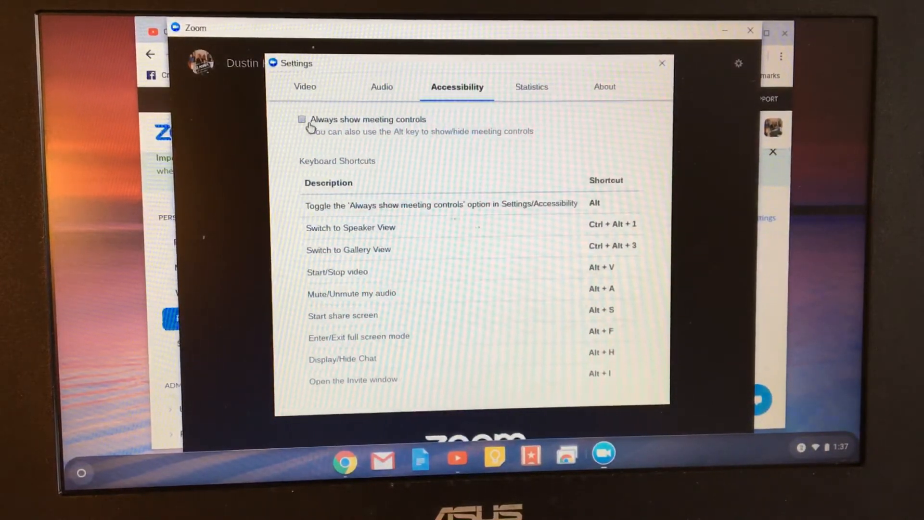
pyautogui.click(662, 63)
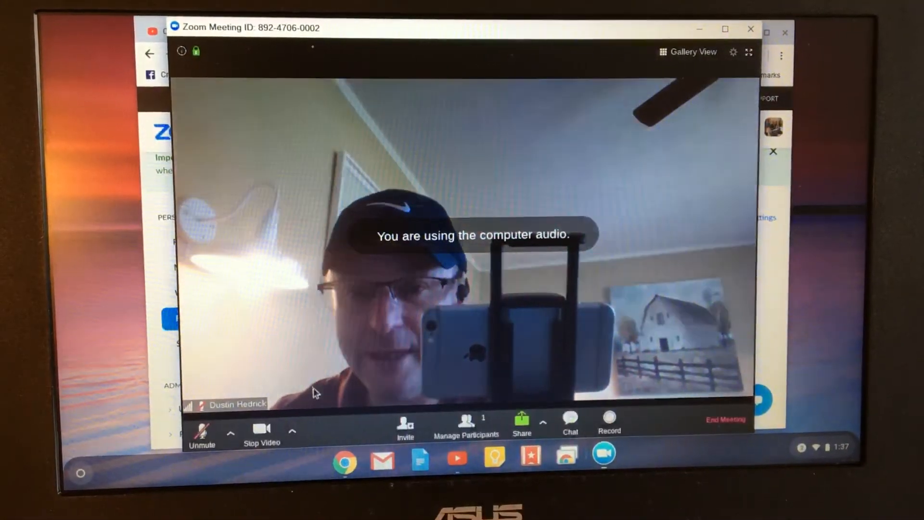
# Step: Stop your video so the profile picture replaces the webcam feed
pyautogui.click(261, 429)
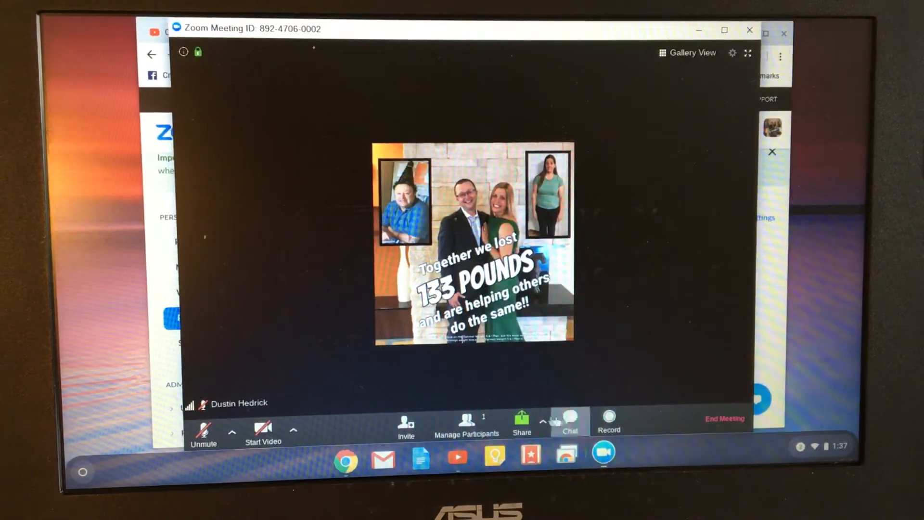
pyautogui.moveTo(609, 421)
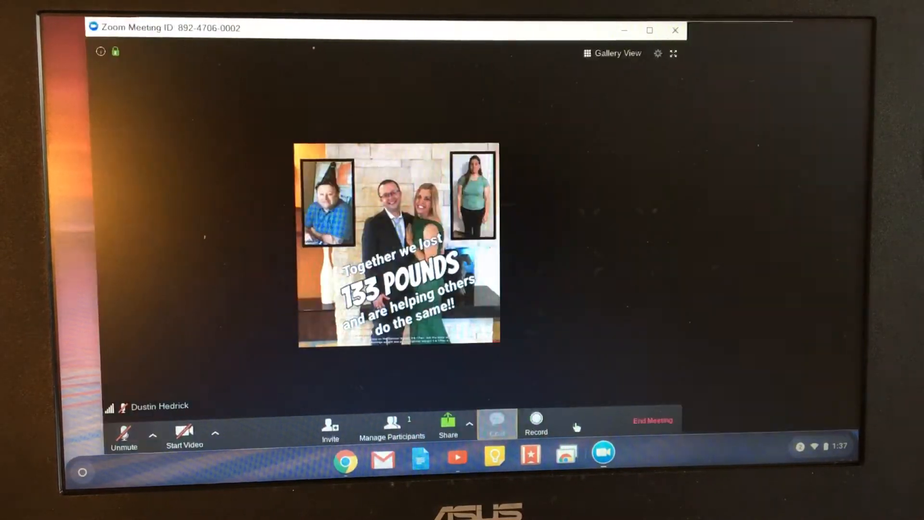
# Step: Open the chat panel and show the Share options menu
pyautogui.click(497, 423)
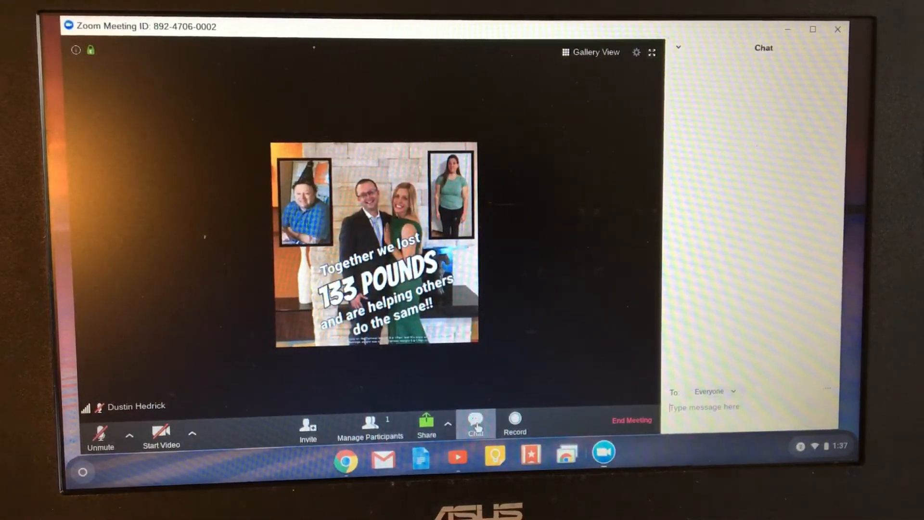
pyautogui.click(448, 427)
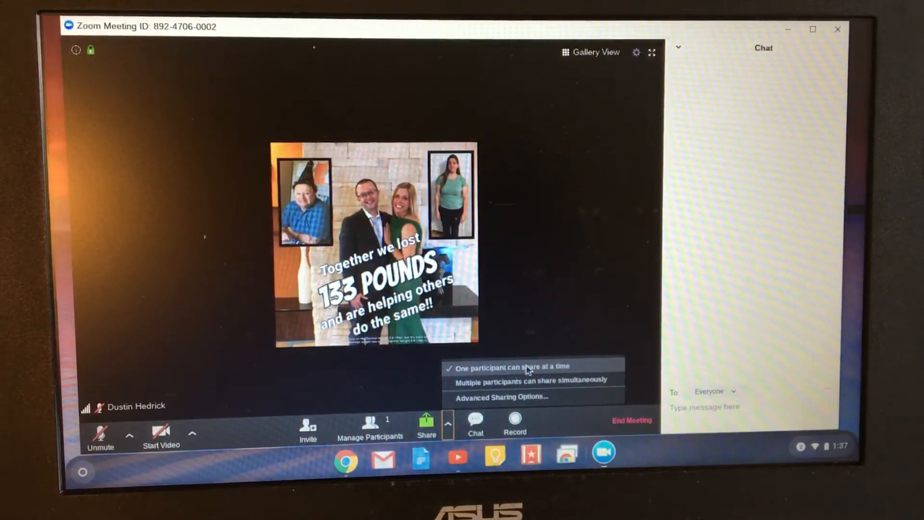
# Step: Review Advanced Sharing Options, keeping host-only sharing, and close the dialog
pyautogui.click(501, 396)
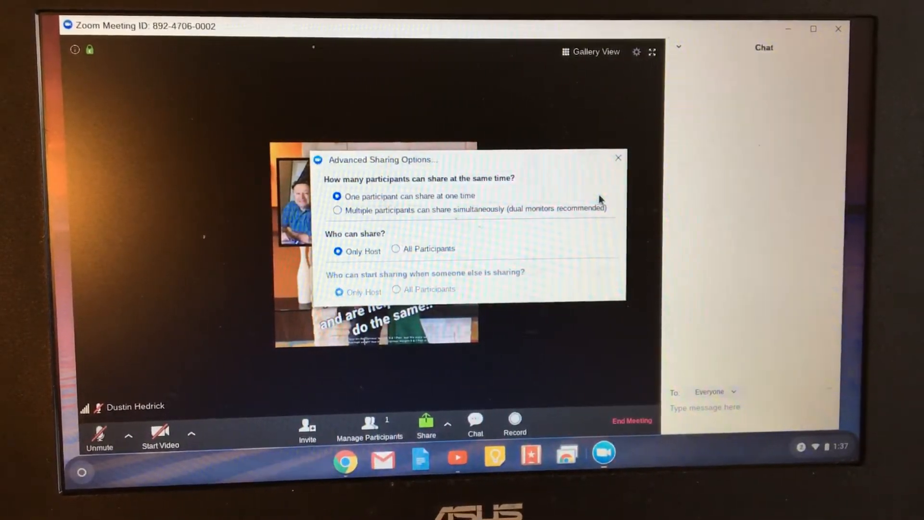
pyautogui.click(618, 157)
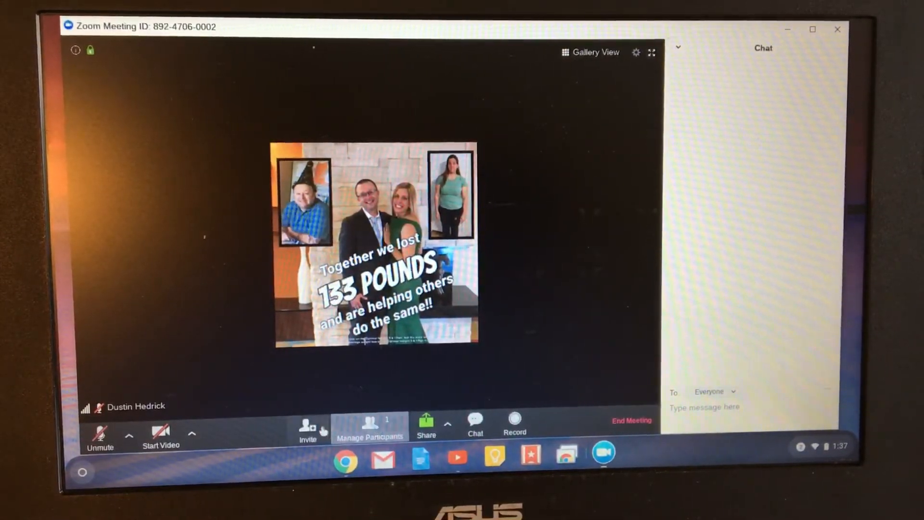
# Step: Open the Invite dialog with email options for inviting participants
pyautogui.click(307, 428)
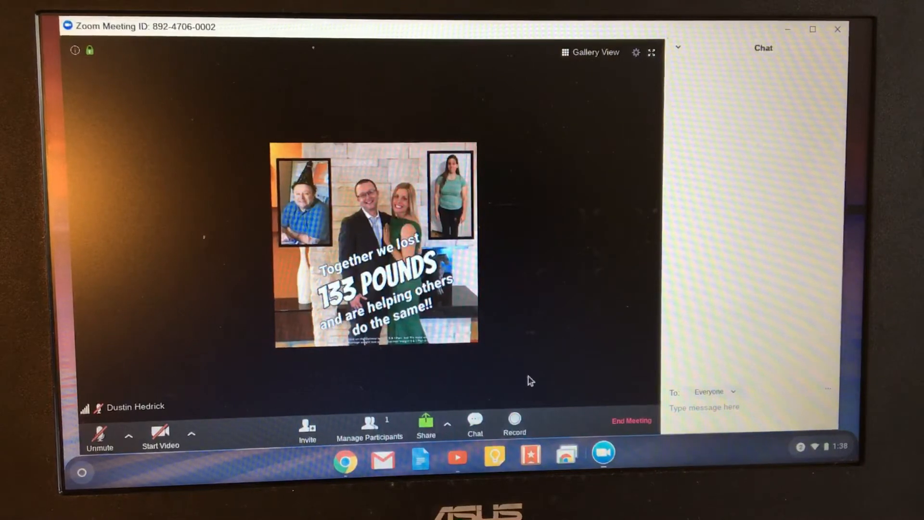
pyautogui.moveTo(560, 373)
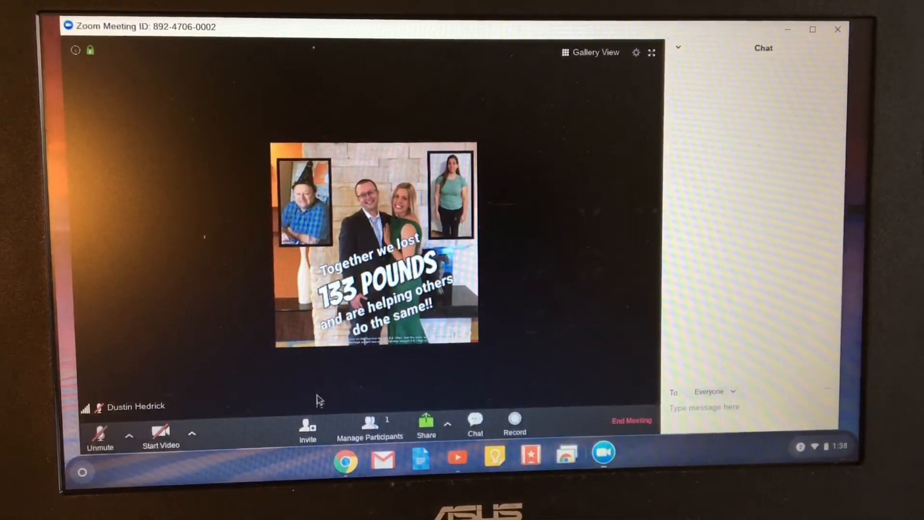
pyautogui.click(307, 425)
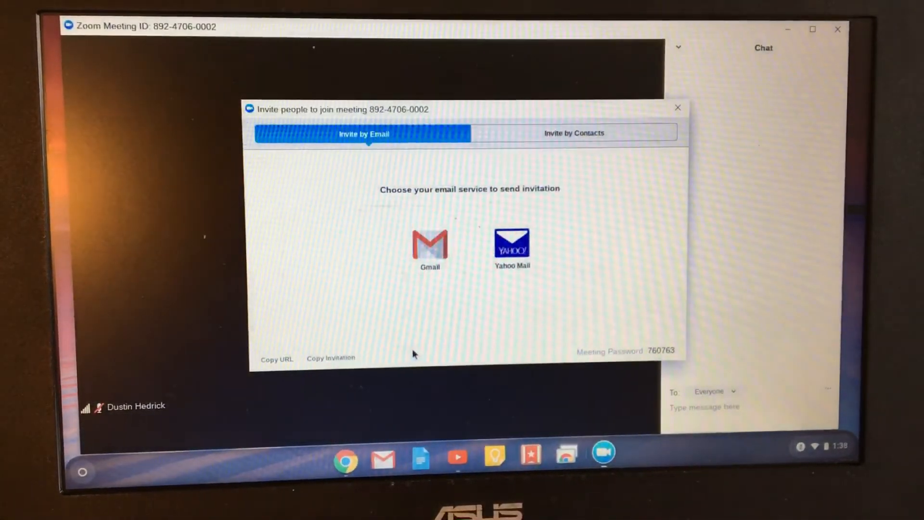